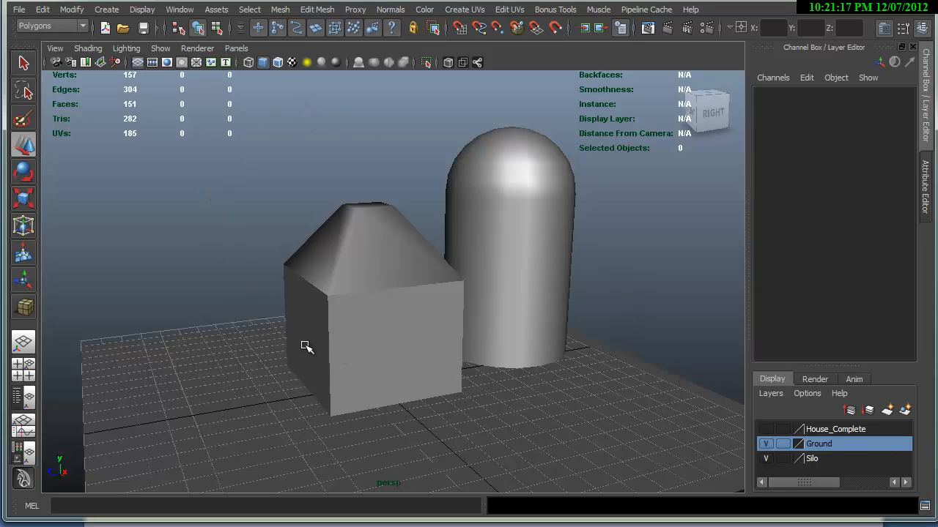
{"action": "mouse_move", "coordinate": [335, 308]}
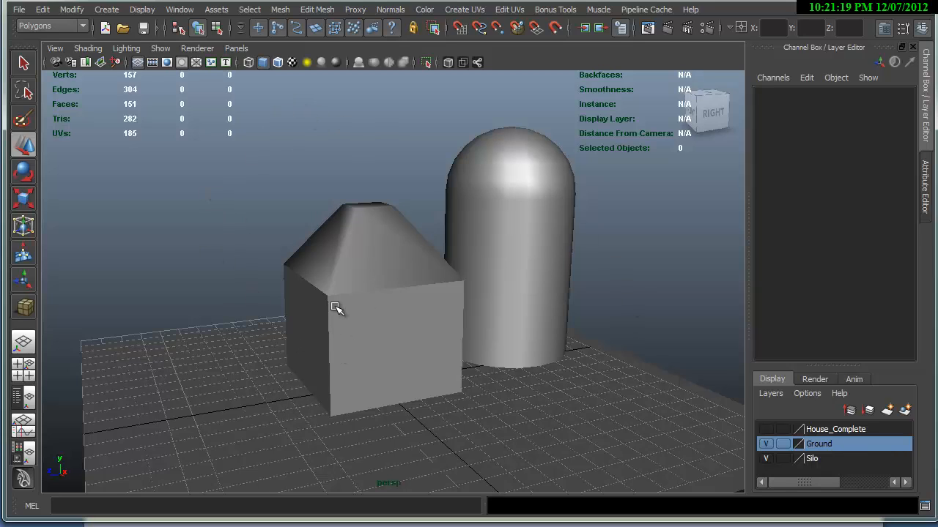
{"action": "mouse_move", "coordinate": [355, 320]}
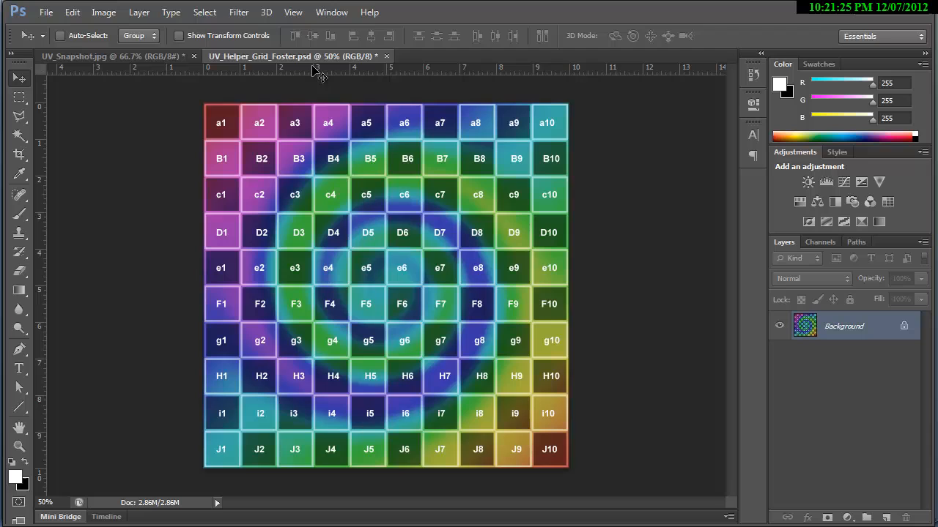
{"action": "mouse_move", "coordinate": [451, 123]}
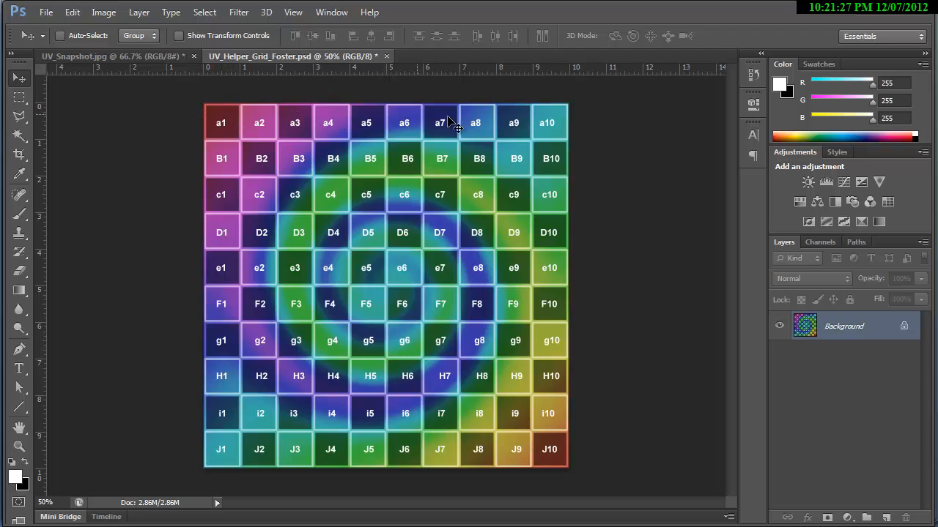
{"action": "mouse_move", "coordinate": [256, 132]}
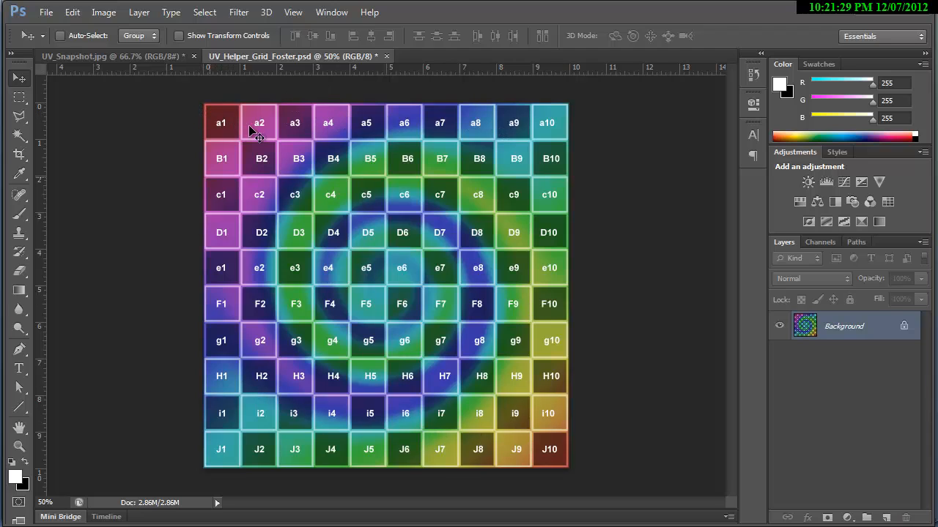
{"action": "mouse_move", "coordinate": [243, 182]}
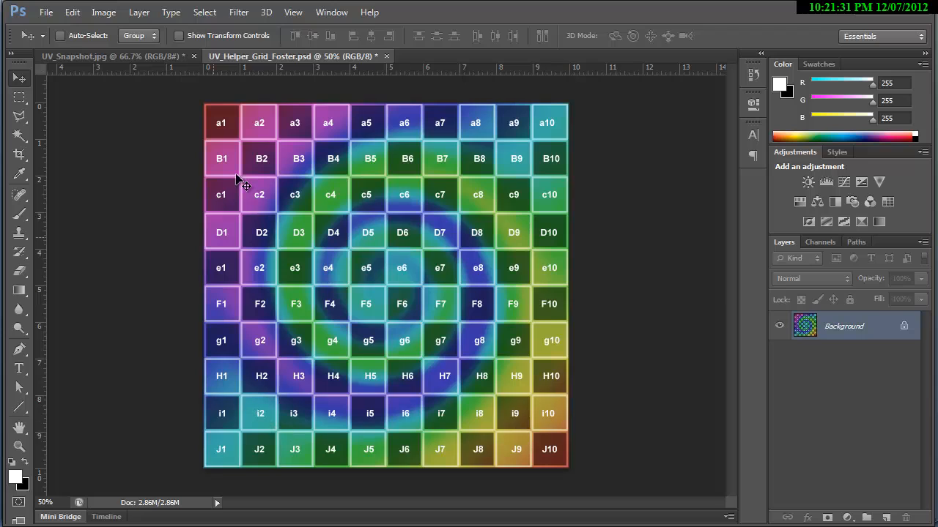
{"action": "mouse_move", "coordinate": [369, 125]}
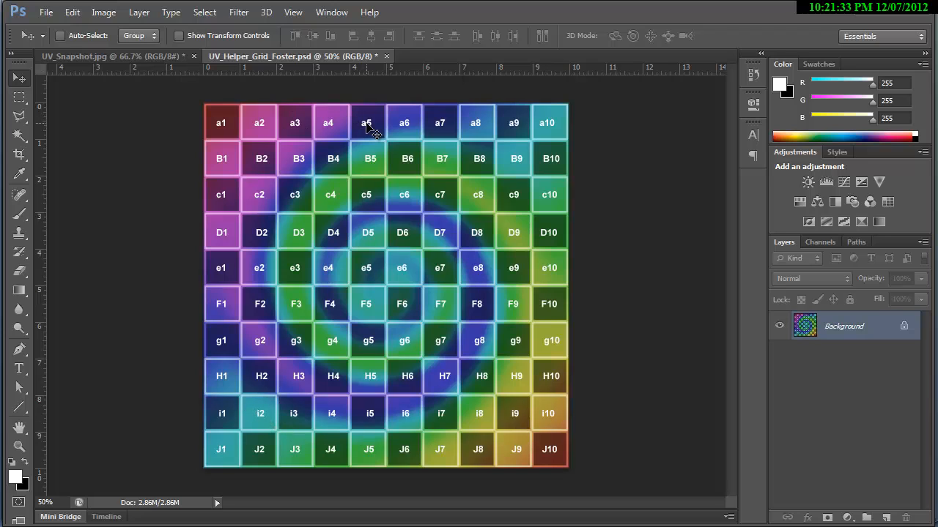
{"action": "mouse_move", "coordinate": [264, 217]}
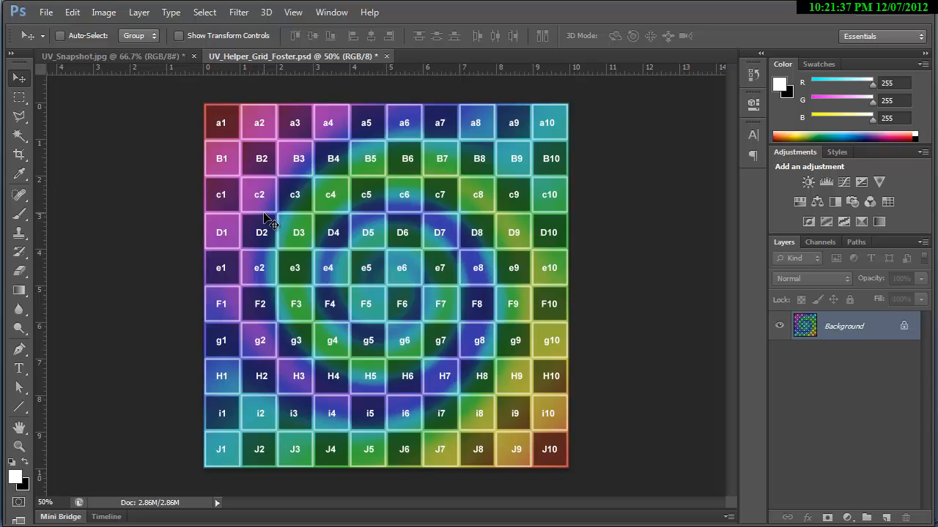
{"action": "mouse_move", "coordinate": [222, 150]}
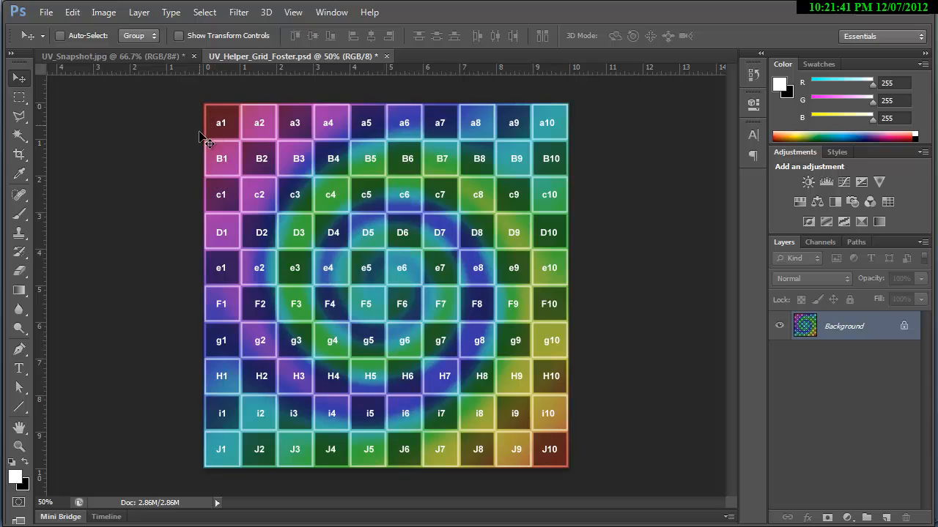
{"action": "mouse_move", "coordinate": [220, 102]}
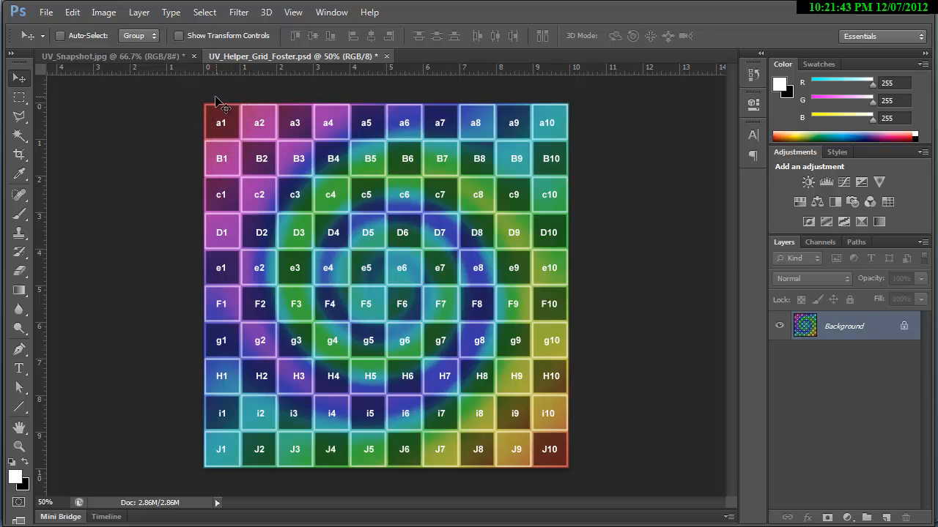
{"action": "mouse_move", "coordinate": [244, 184]}
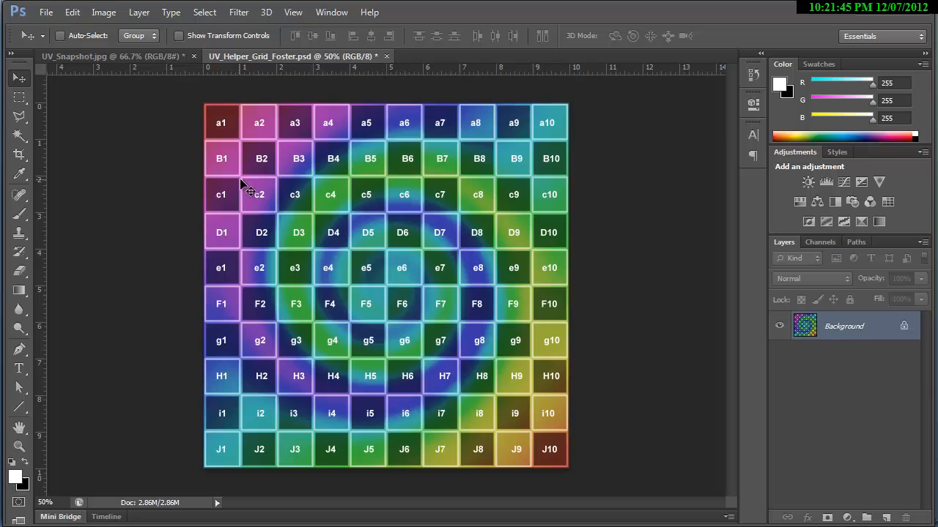
{"action": "mouse_move", "coordinate": [245, 520]}
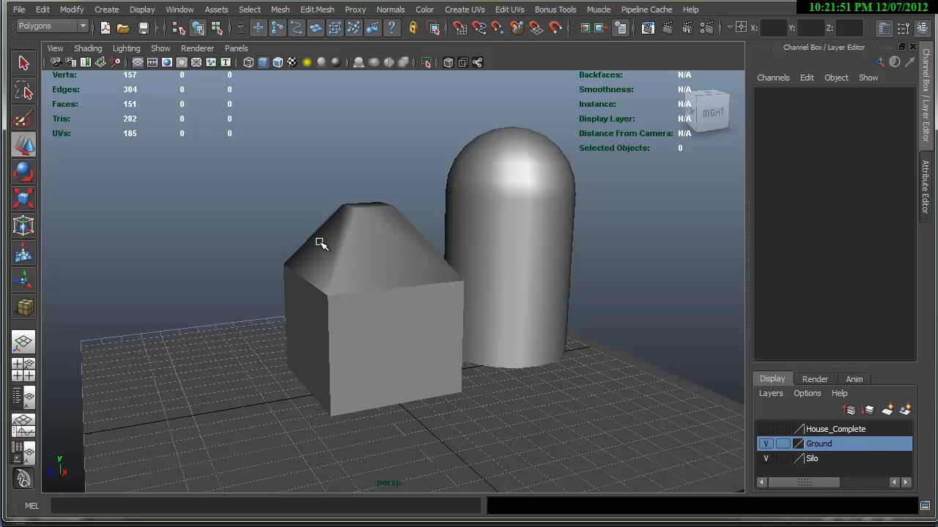
{"action": "mouse_move", "coordinate": [90, 432]}
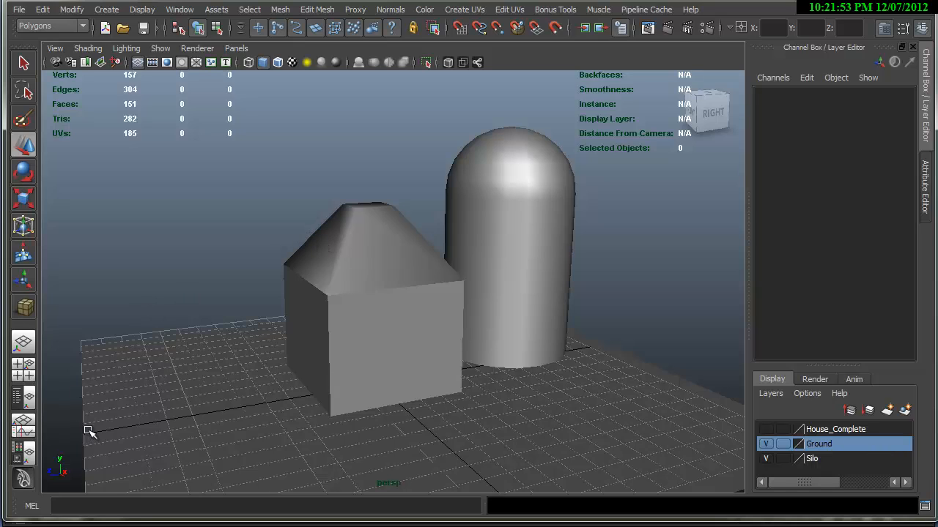
{"action": "mouse_move", "coordinate": [246, 269]}
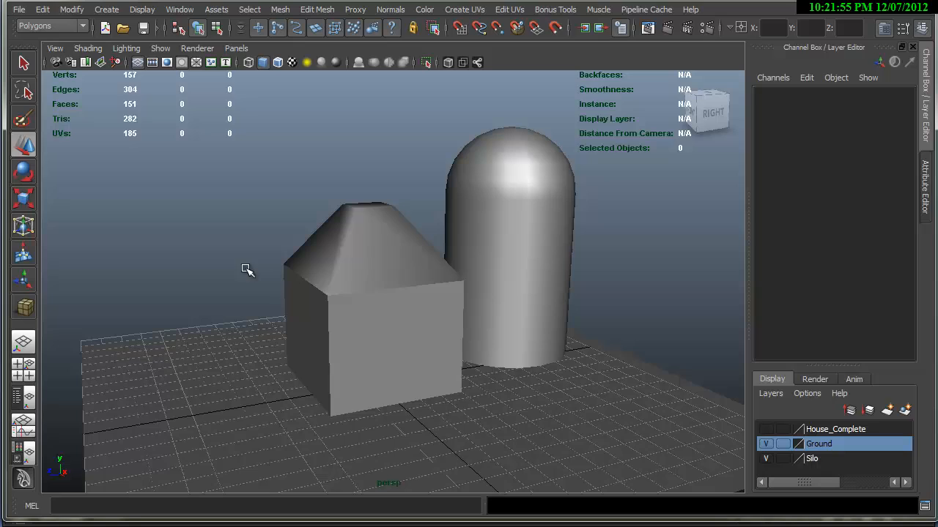
{"action": "mouse_move", "coordinate": [325, 451]}
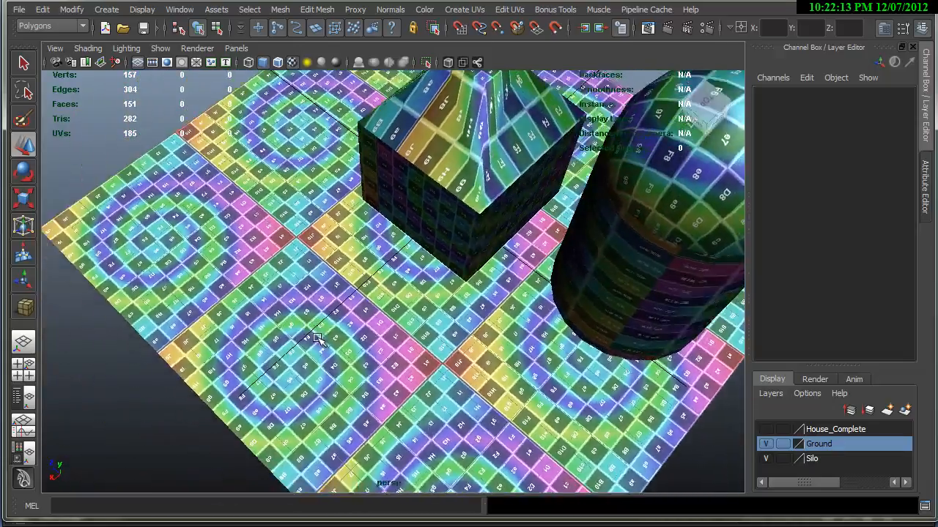
Orbit the viewport to inspect the grid-textured house from different sides.
{"action": "left_click_drag", "start_coordinate": [319, 340], "coordinate": [384, 349]}
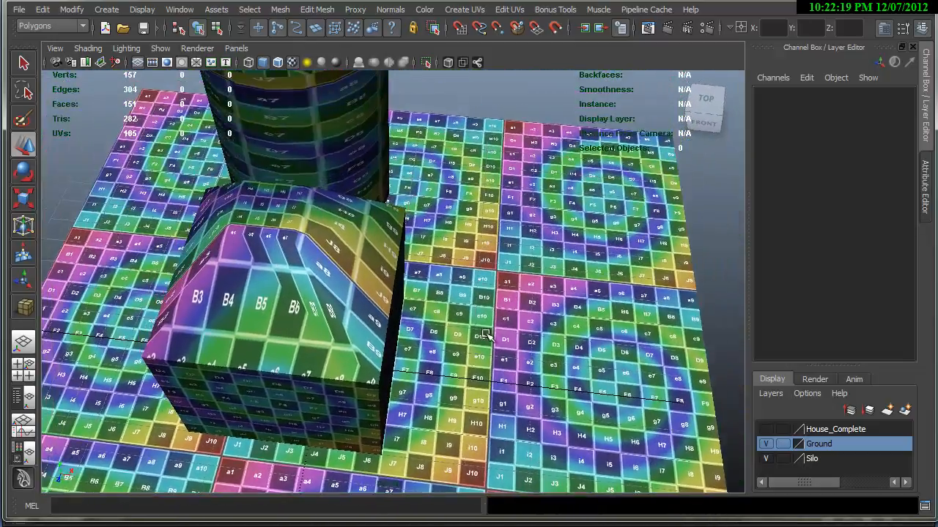
{"action": "left_click_drag", "start_coordinate": [483, 337], "coordinate": [476, 379]}
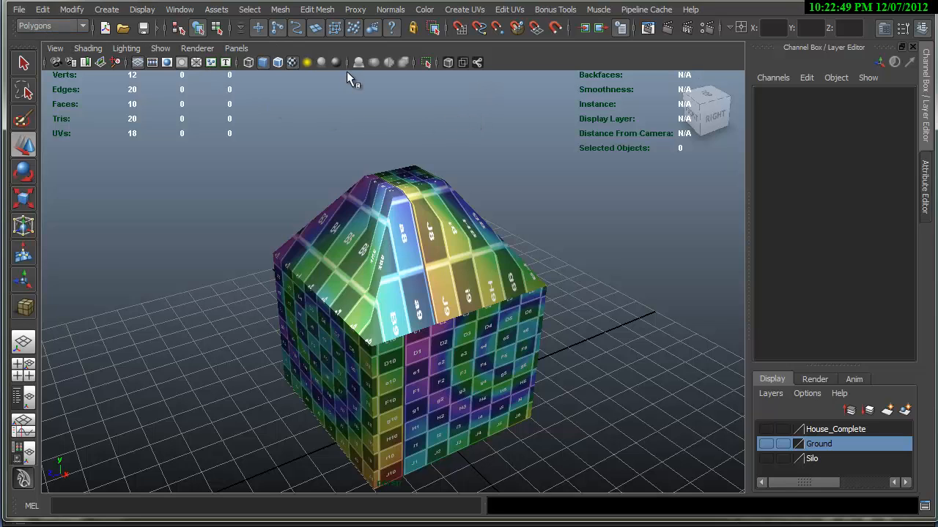
Bring up the UV Texture Editor window from the Edit UVs menu.
{"action": "left_click", "coordinate": [510, 8]}
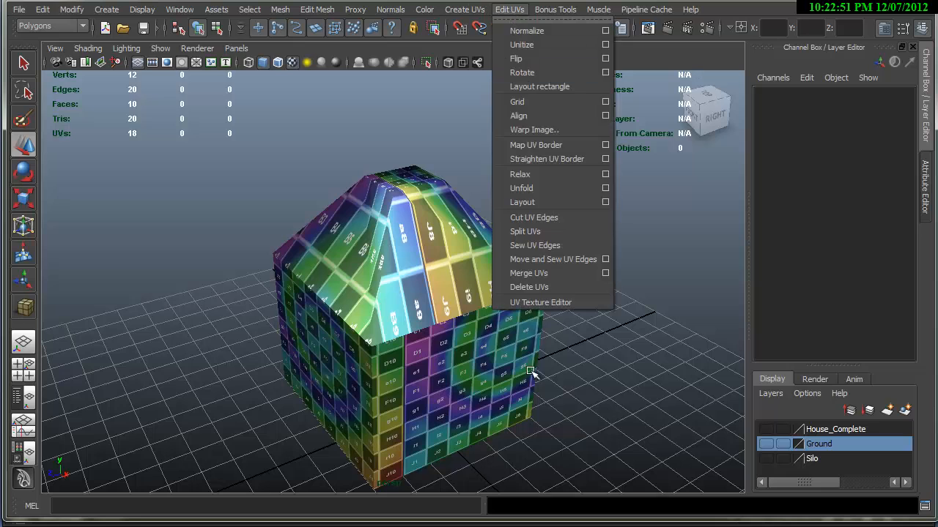
{"action": "left_click", "coordinate": [540, 302]}
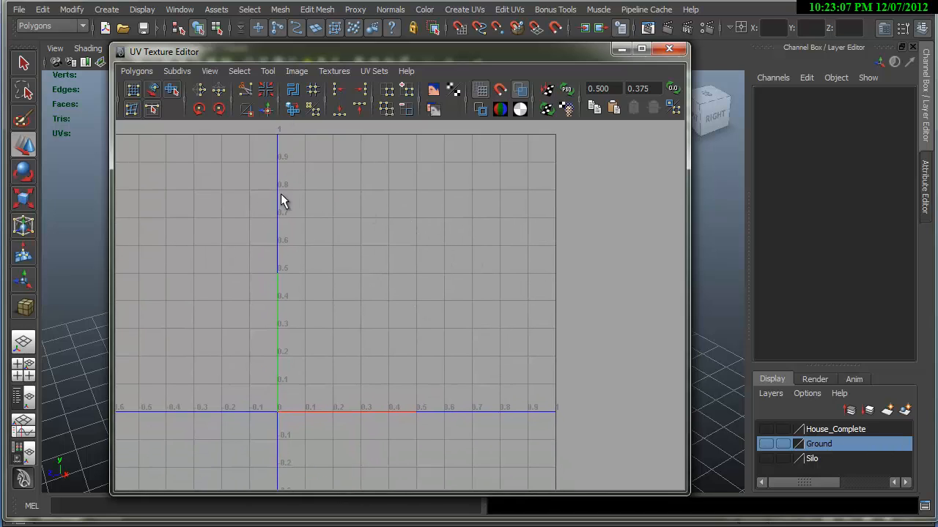
{"action": "mouse_move", "coordinate": [277, 135]}
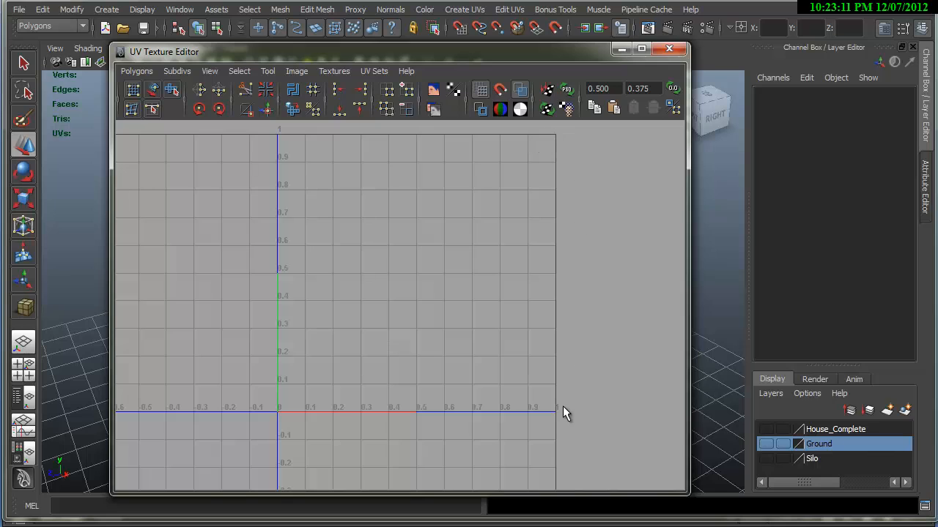
{"action": "mouse_move", "coordinate": [284, 148]}
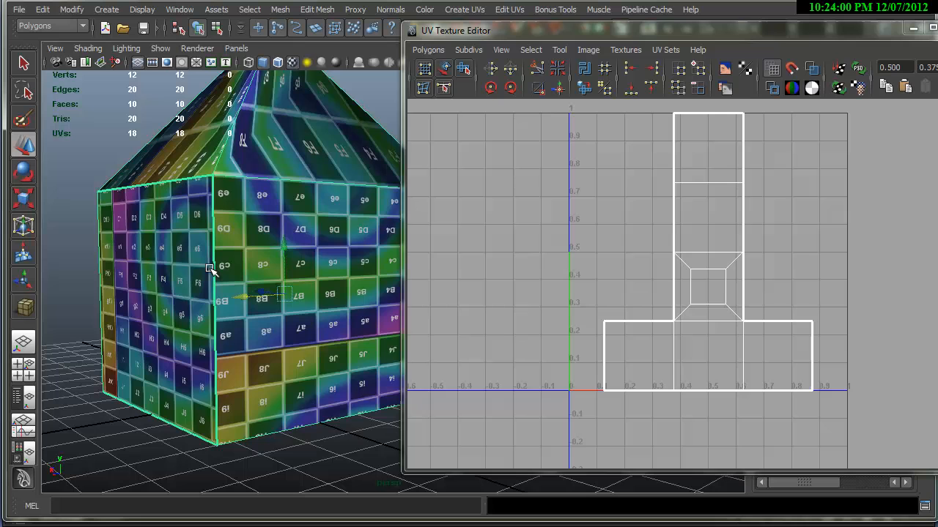
{"action": "left_click_drag", "start_coordinate": [212, 267], "coordinate": [187, 300]}
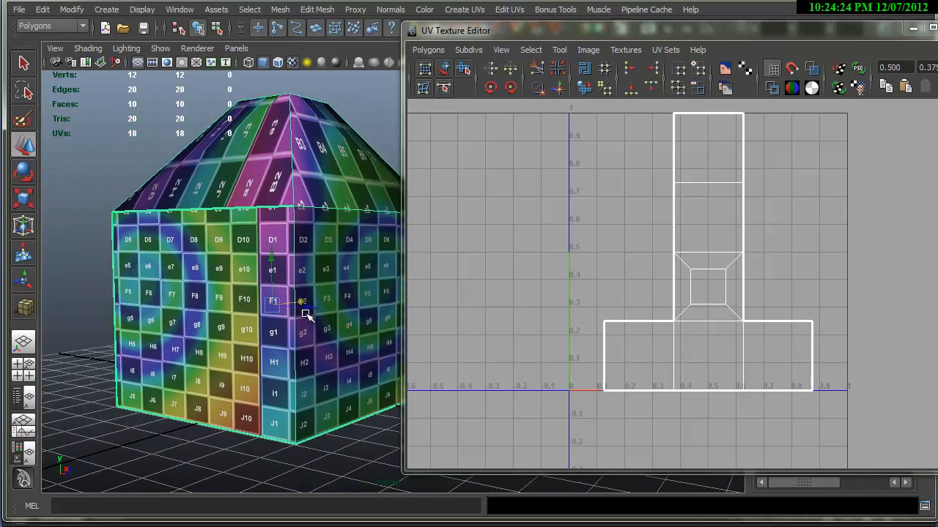
{"action": "right_click", "coordinate": [672, 335]}
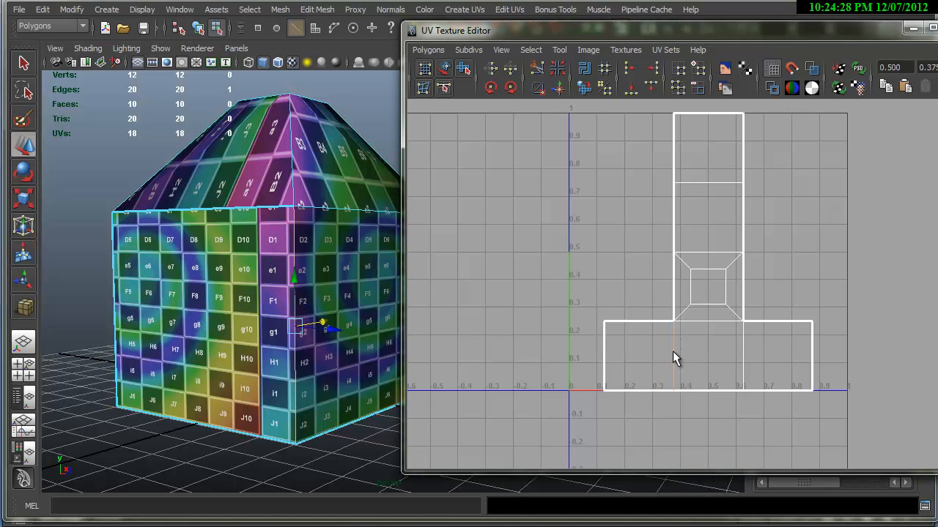
{"action": "right_click", "coordinate": [293, 286]}
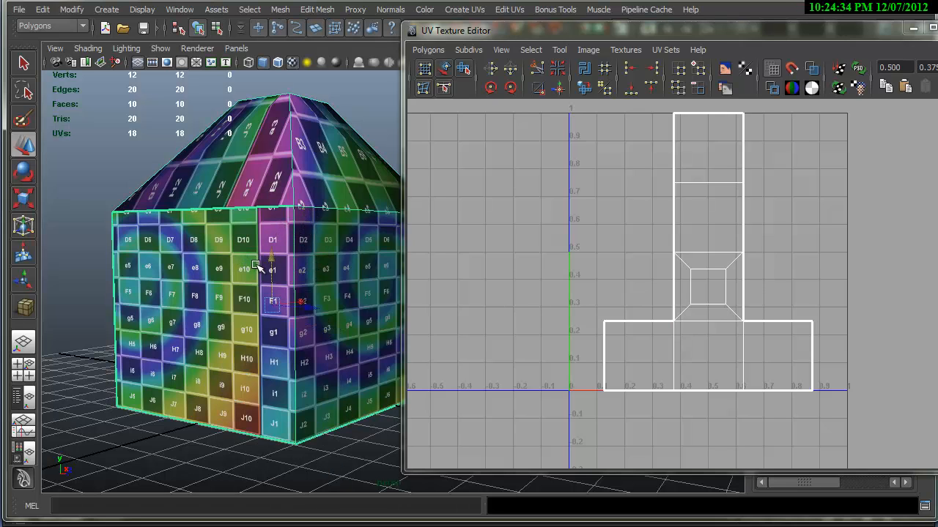
{"action": "mouse_move", "coordinate": [294, 221]}
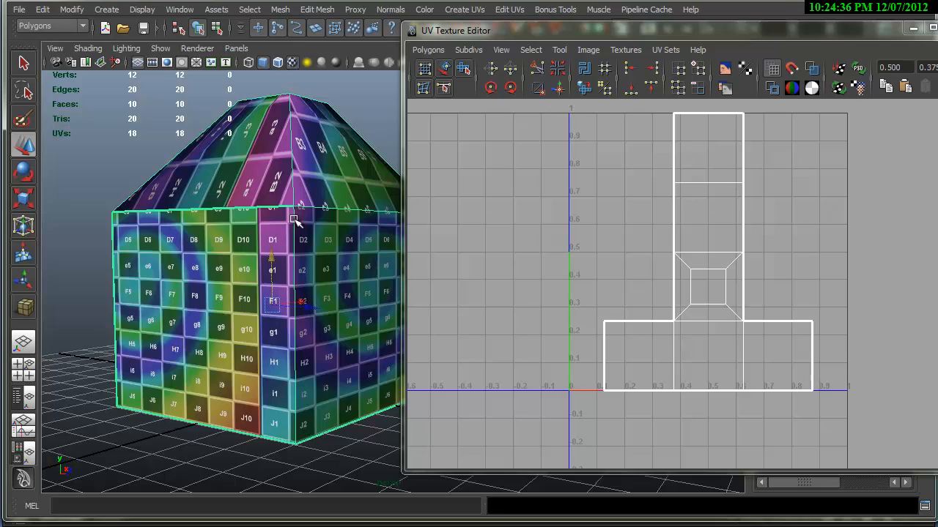
{"action": "mouse_move", "coordinate": [141, 226]}
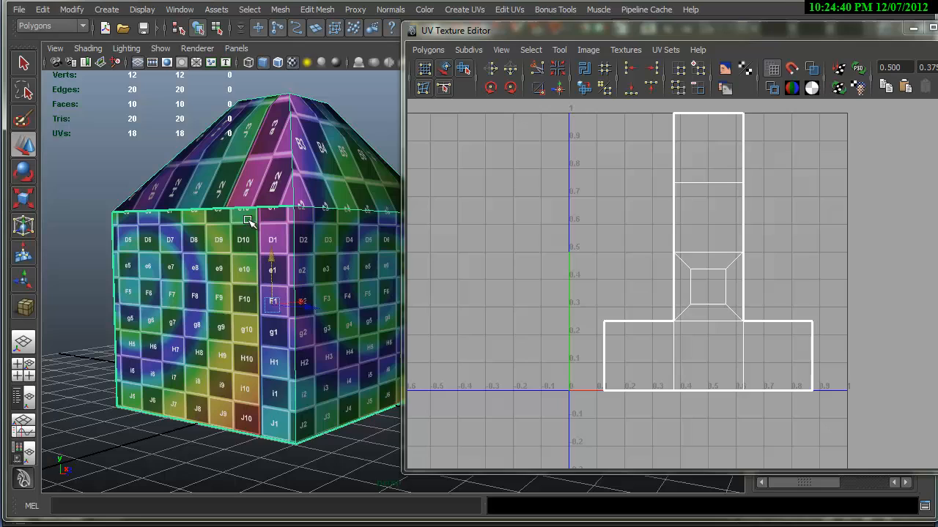
{"action": "mouse_move", "coordinate": [241, 223]}
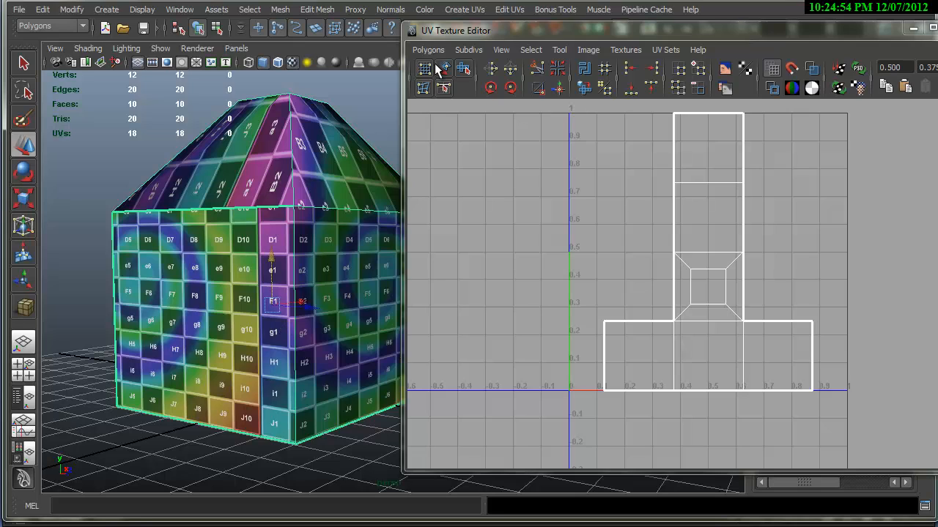
Delete all UVs from the house via Polygons > Delete UVs in the editor.
{"action": "left_click", "coordinate": [428, 50]}
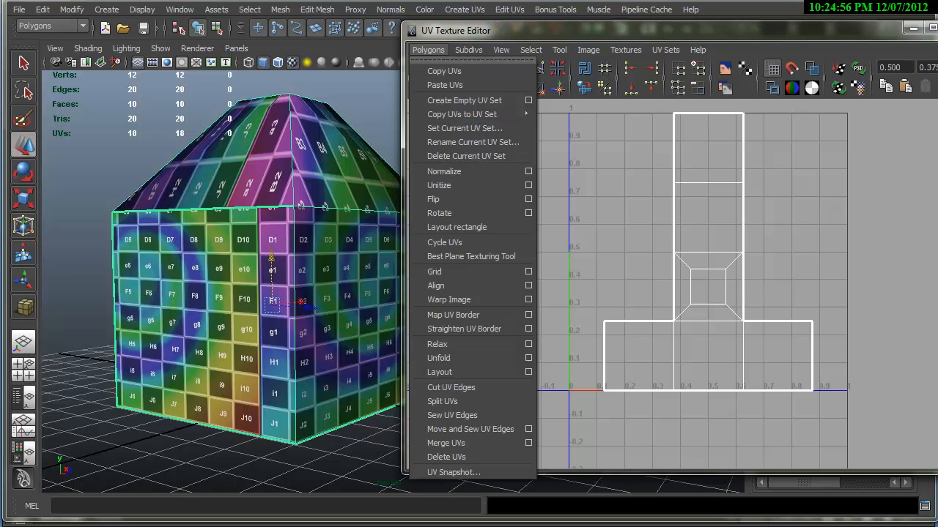
{"action": "left_click", "coordinate": [446, 457]}
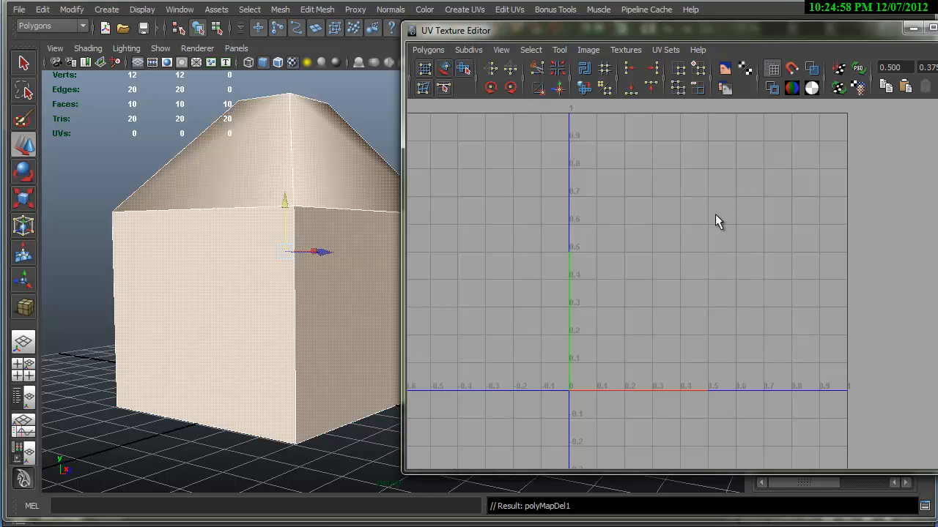
{"action": "right_click", "coordinate": [277, 161]}
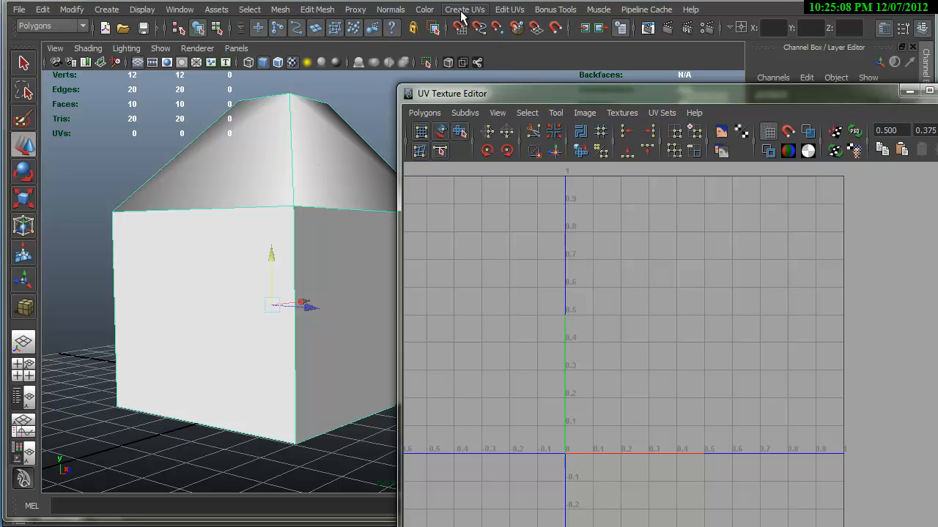
Apply Planar Mapping to the house and inspect the projected numbers up close.
{"action": "left_click", "coordinate": [464, 9]}
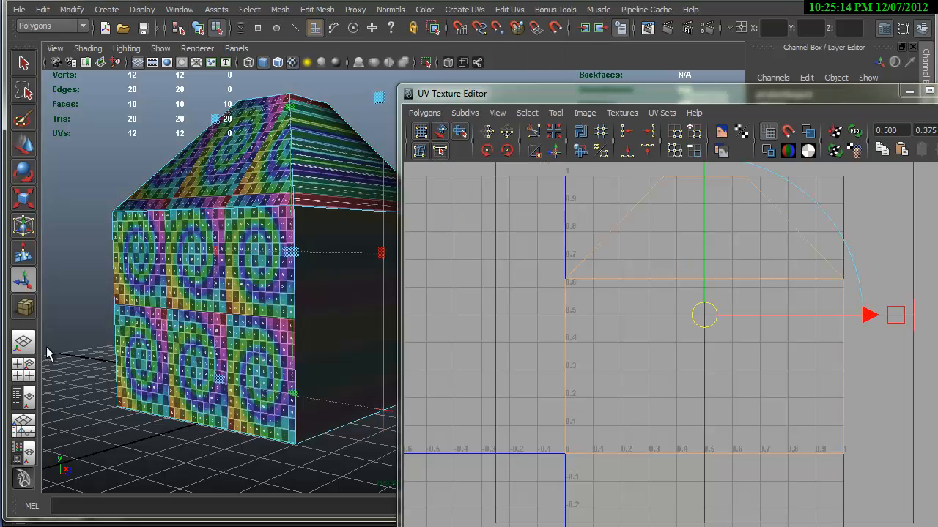
{"action": "left_click", "coordinate": [163, 303]}
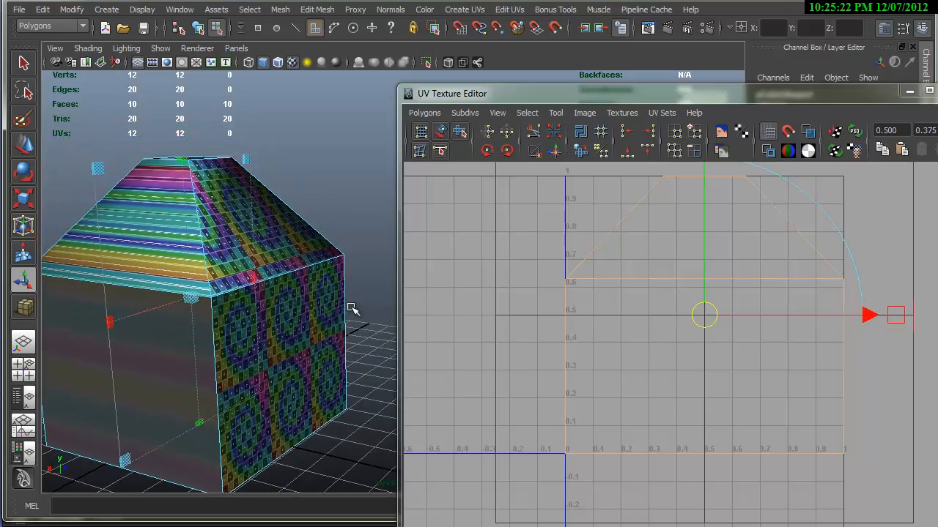
{"action": "left_click_drag", "start_coordinate": [351, 308], "coordinate": [266, 227]}
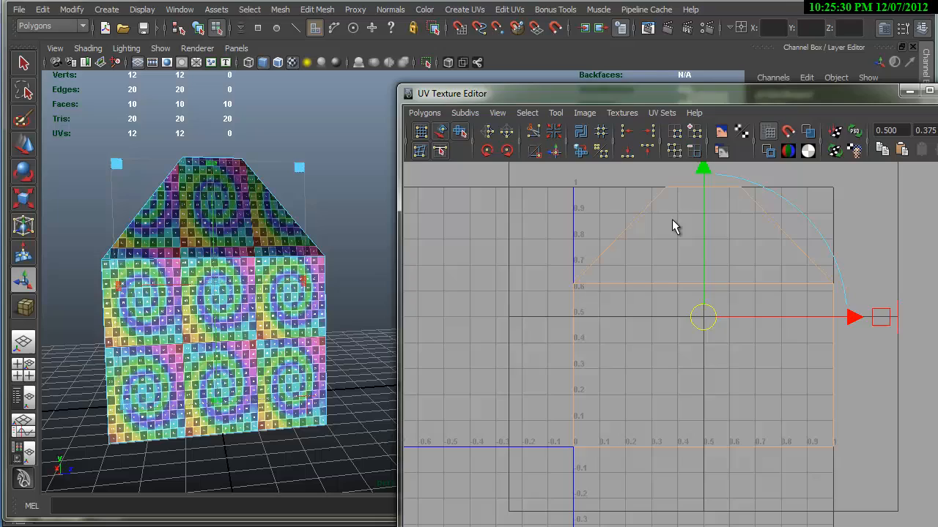
{"action": "mouse_move", "coordinate": [231, 222]}
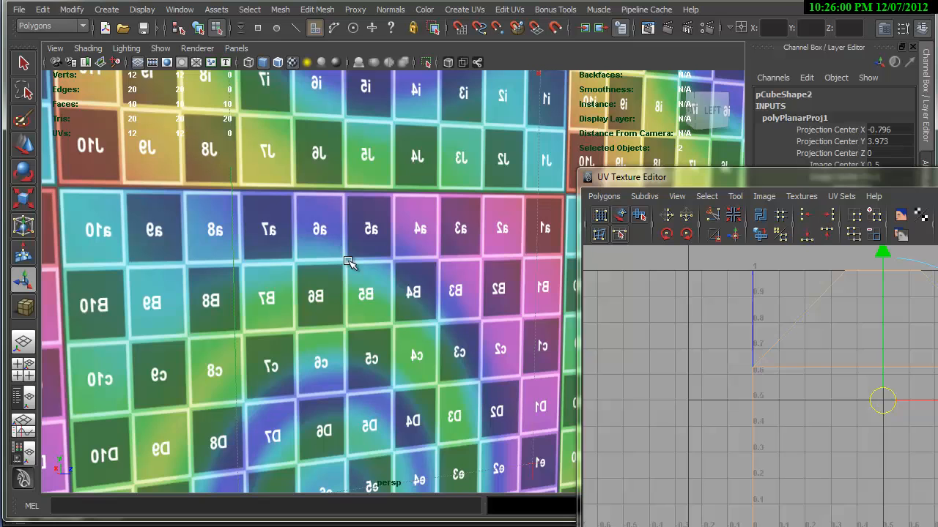
{"action": "left_click_drag", "start_coordinate": [632, 176], "coordinate": [542, 158]}
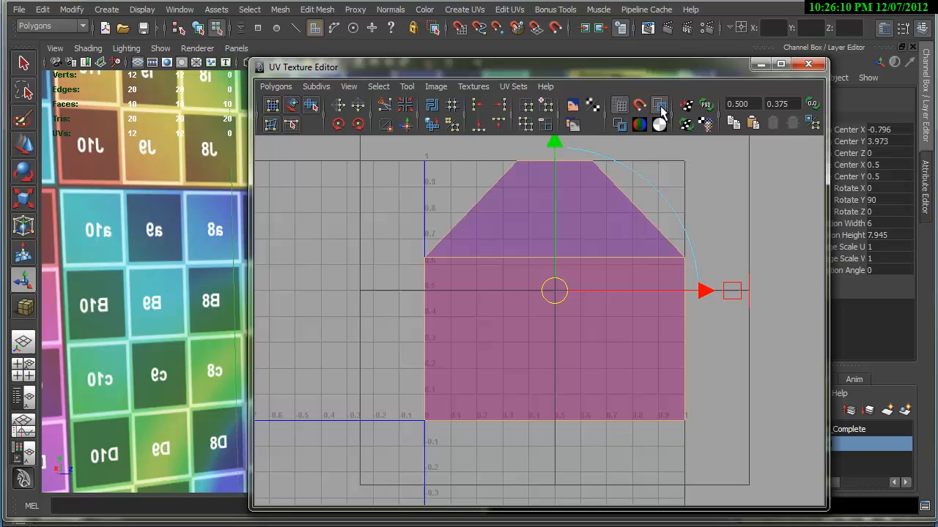
{"action": "mouse_move", "coordinate": [659, 109]}
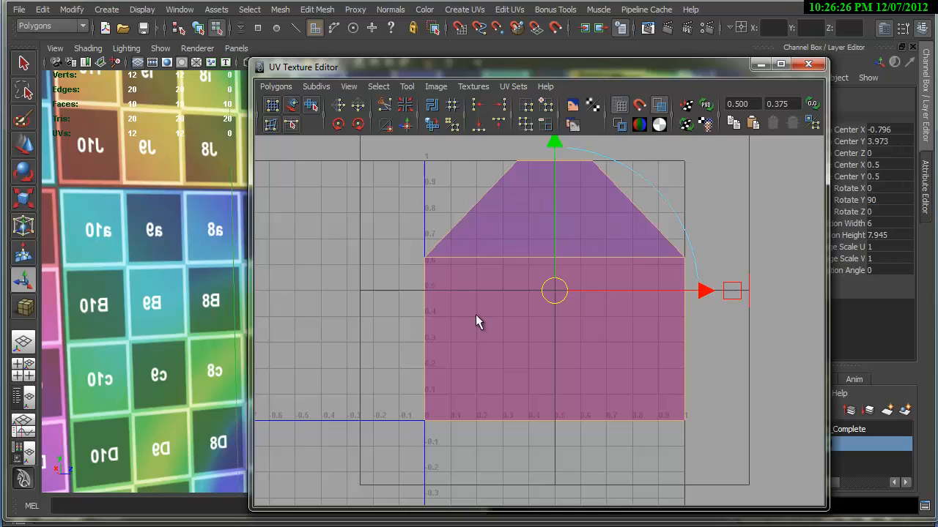
{"action": "mouse_move", "coordinate": [600, 249]}
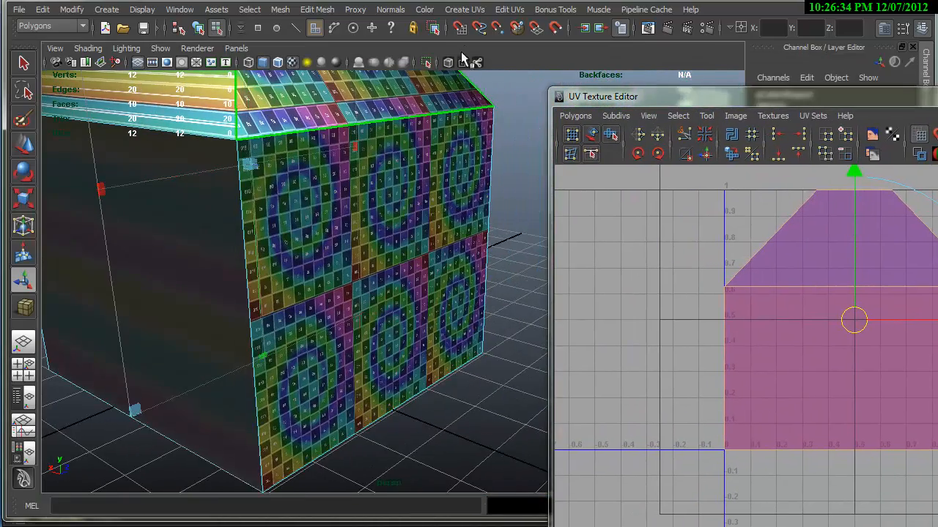
Apply Cylindrical Mapping to the house and view the wrapped walls from above.
{"action": "left_click", "coordinate": [464, 8]}
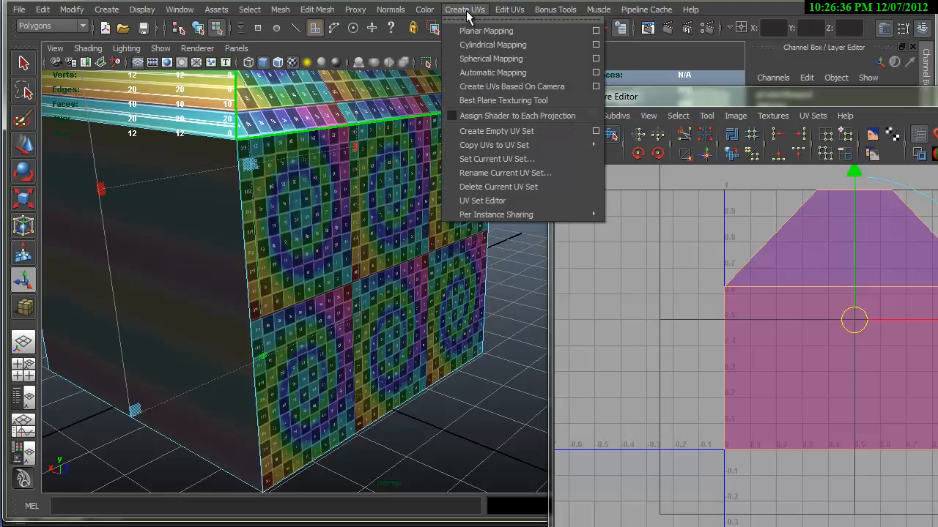
{"action": "left_click", "coordinate": [492, 72]}
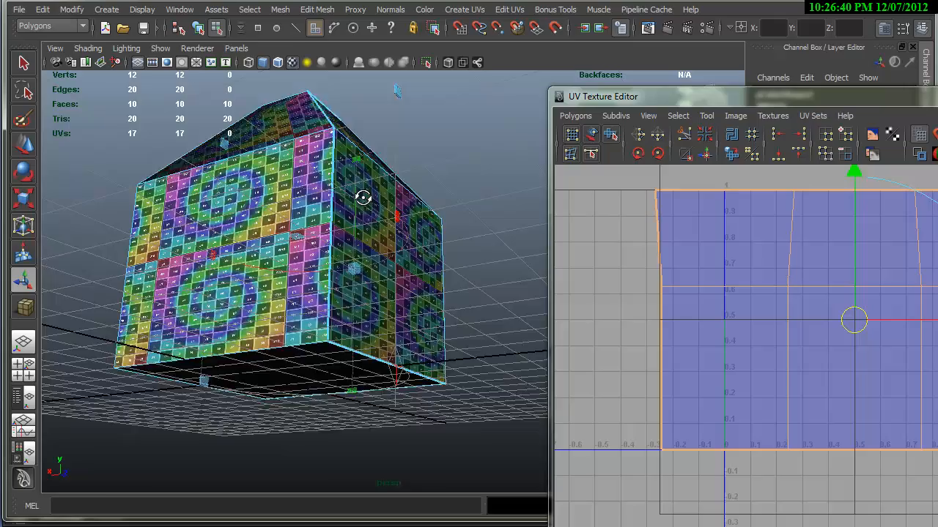
{"action": "left_click_drag", "start_coordinate": [364, 198], "coordinate": [399, 334]}
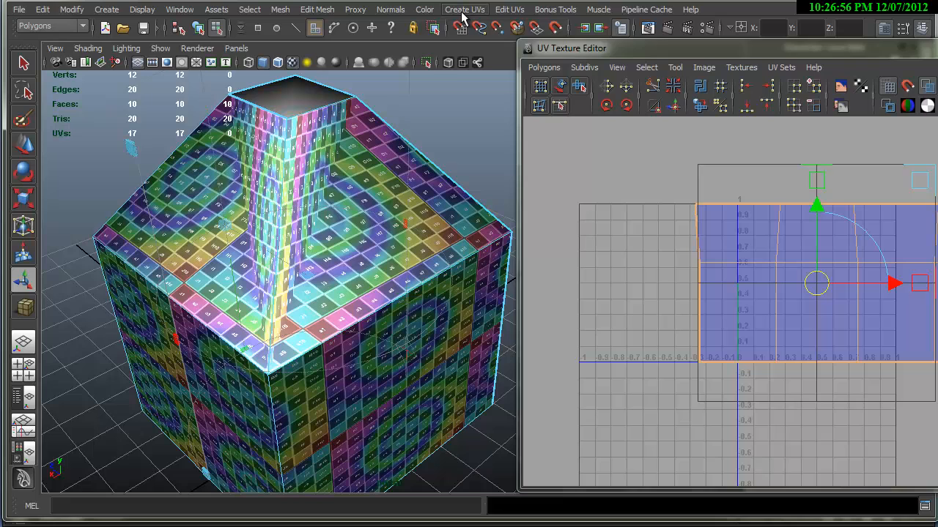
Reopen the Create UVs list showing Spherical and Automatic Mapping choices.
{"action": "left_click", "coordinate": [465, 9]}
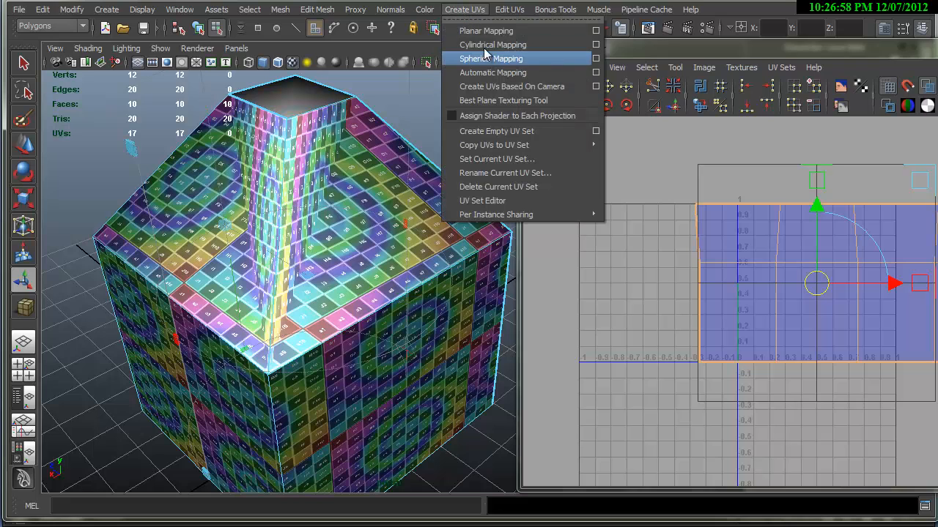
{"action": "mouse_move", "coordinate": [492, 72]}
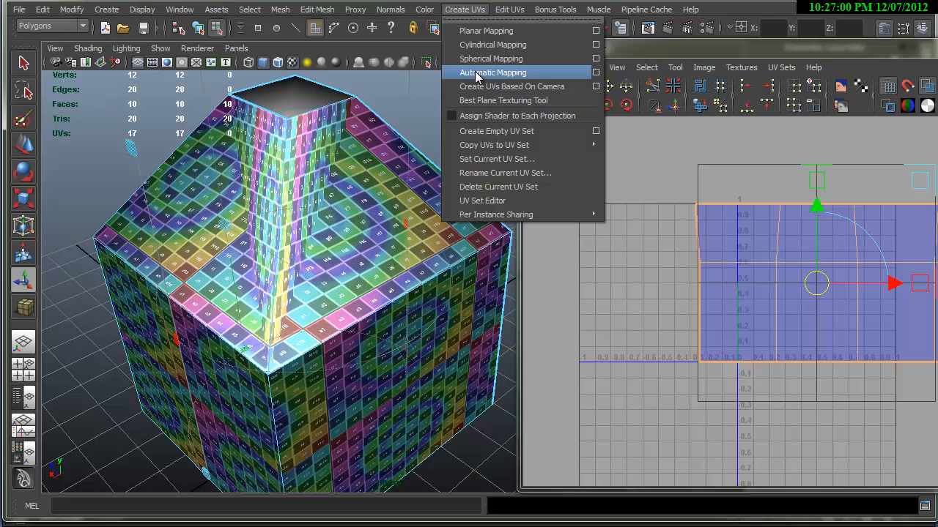
{"action": "mouse_move", "coordinate": [490, 59]}
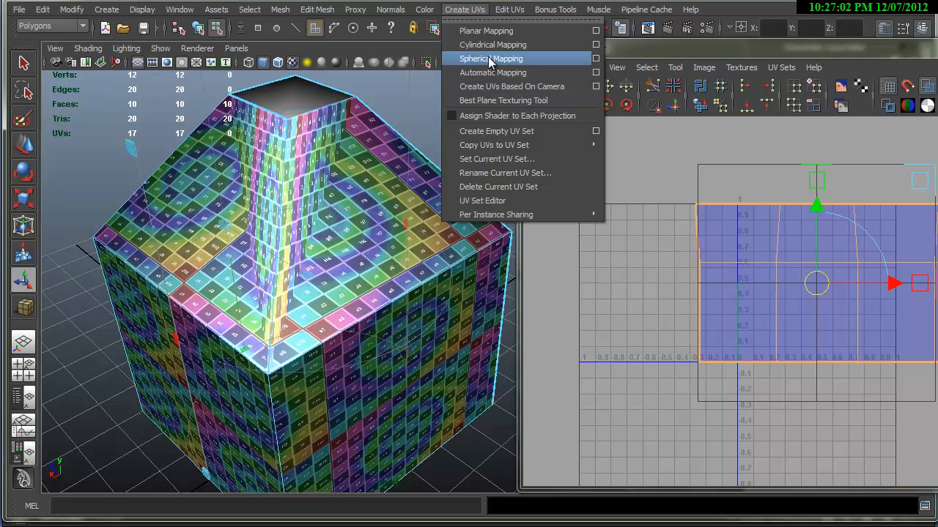